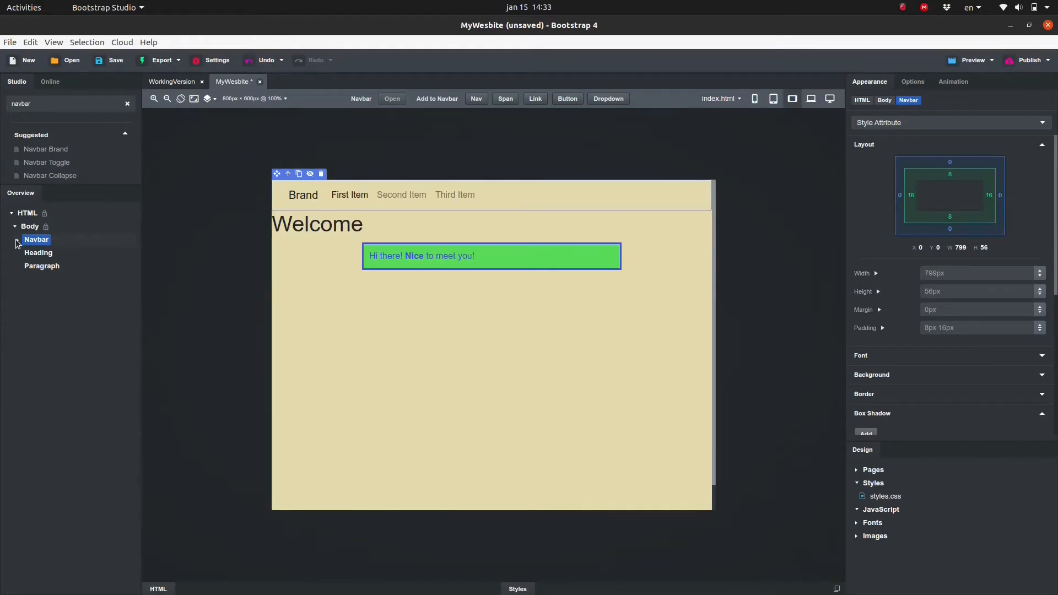
# Step: Select Navbar Brand in the Overview and change its text to 'Paul's Page'
pyautogui.click(18, 239)
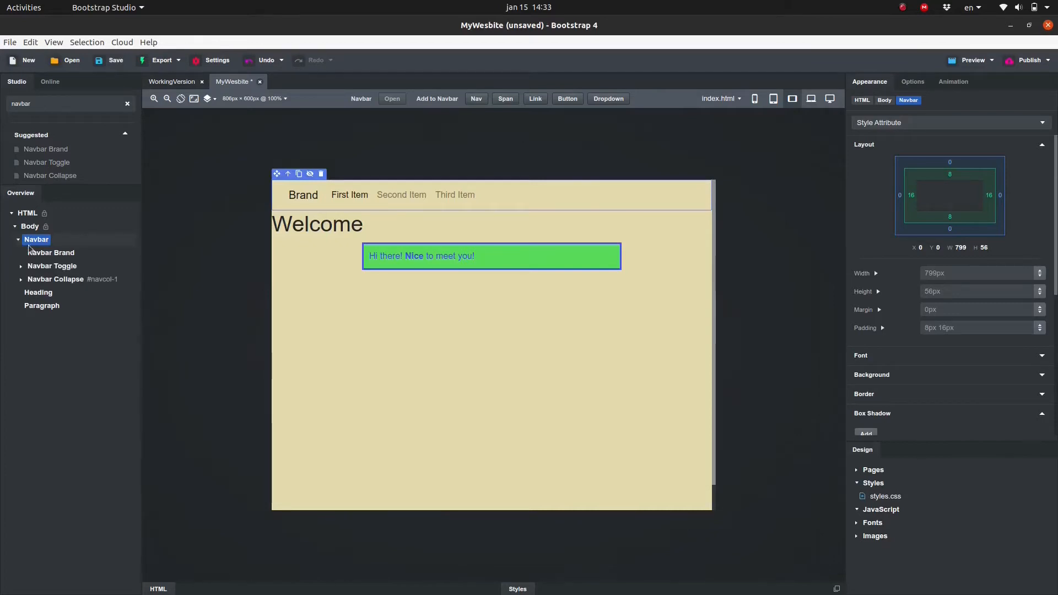
pyautogui.click(51, 252)
pyautogui.write("Paul's Page")
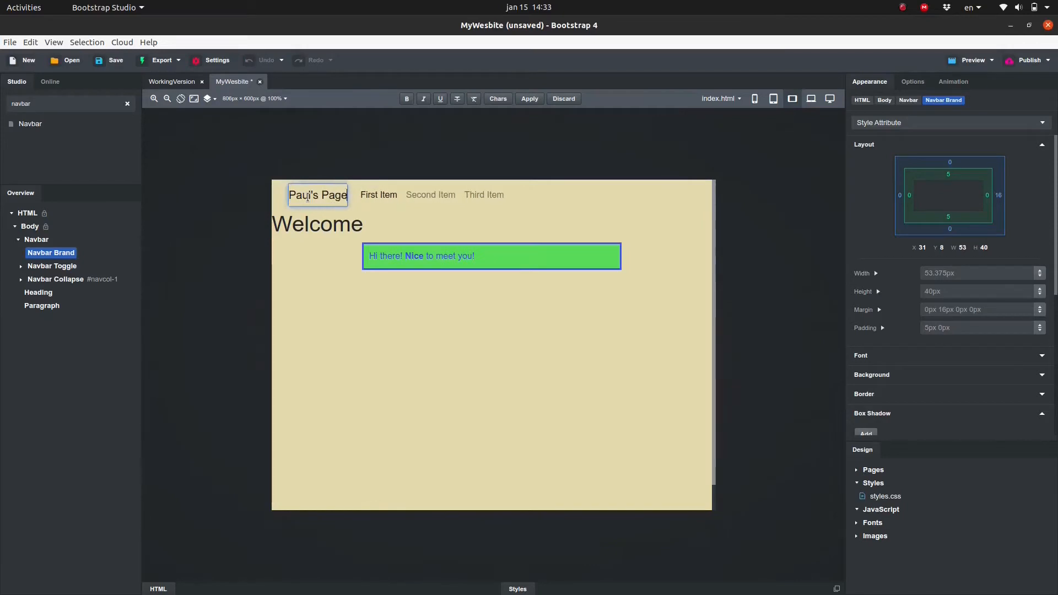
pyautogui.click(52, 265)
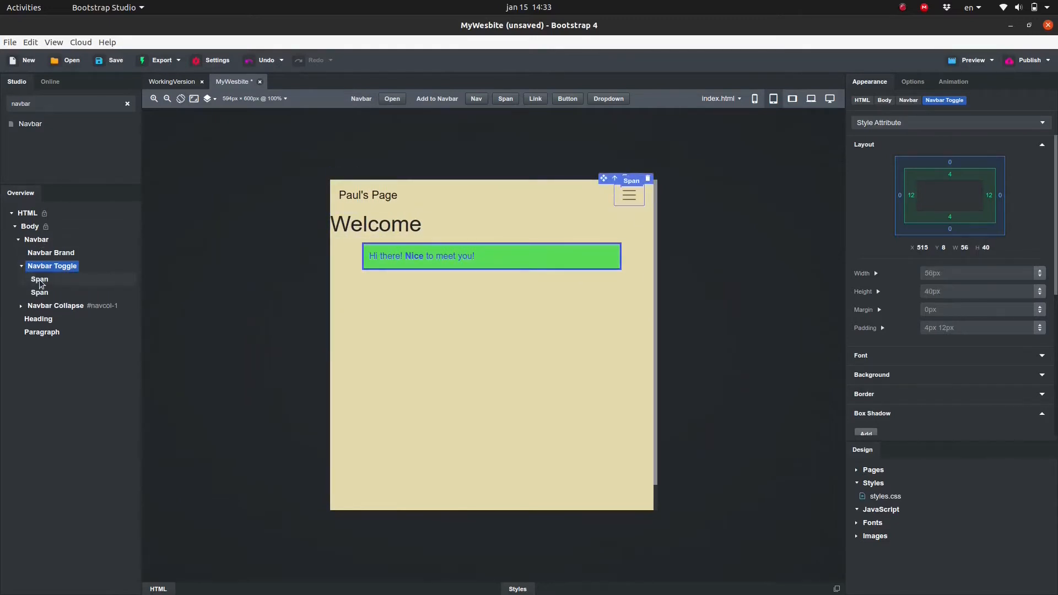
pyautogui.click(40, 292)
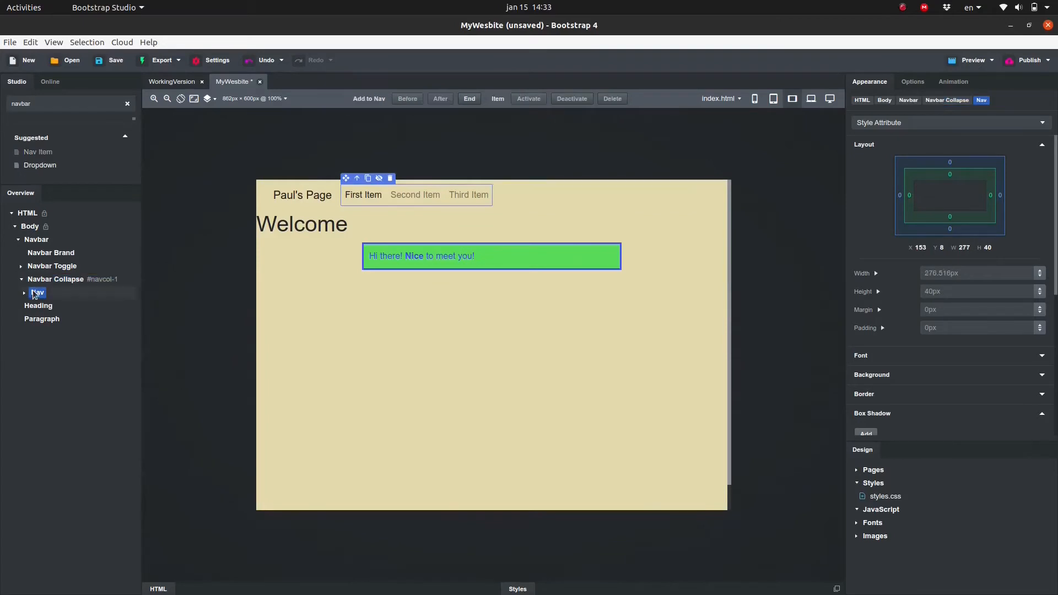
pyautogui.click(23, 292)
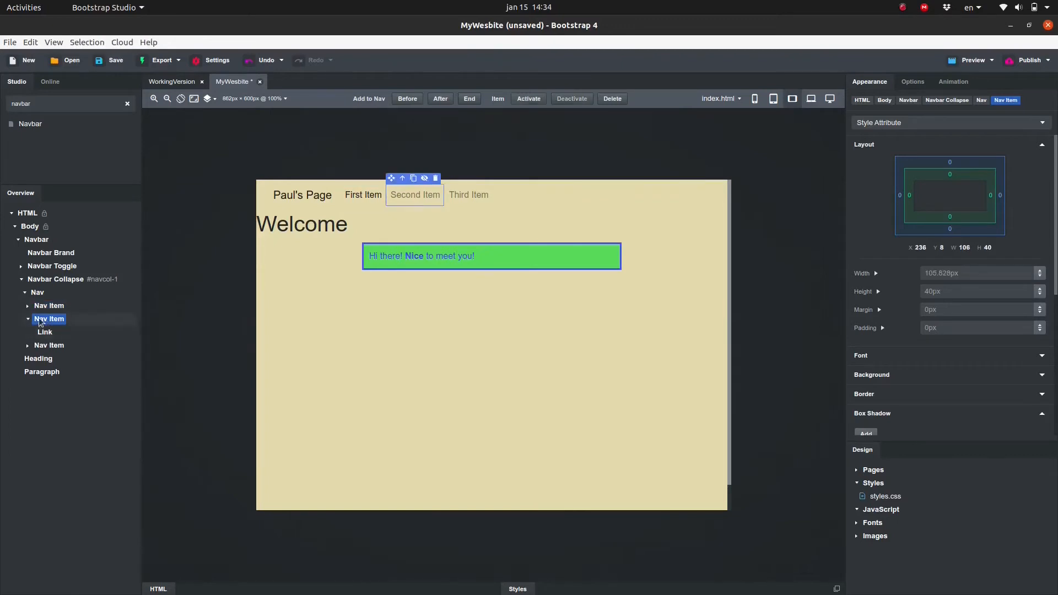
pyautogui.click(49, 345)
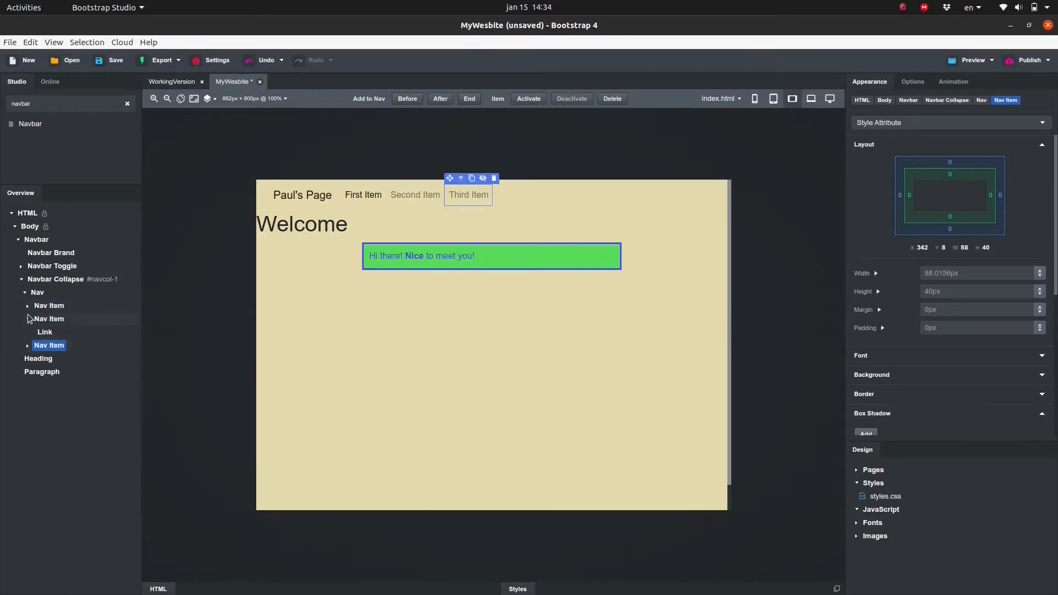
pyautogui.click(26, 305)
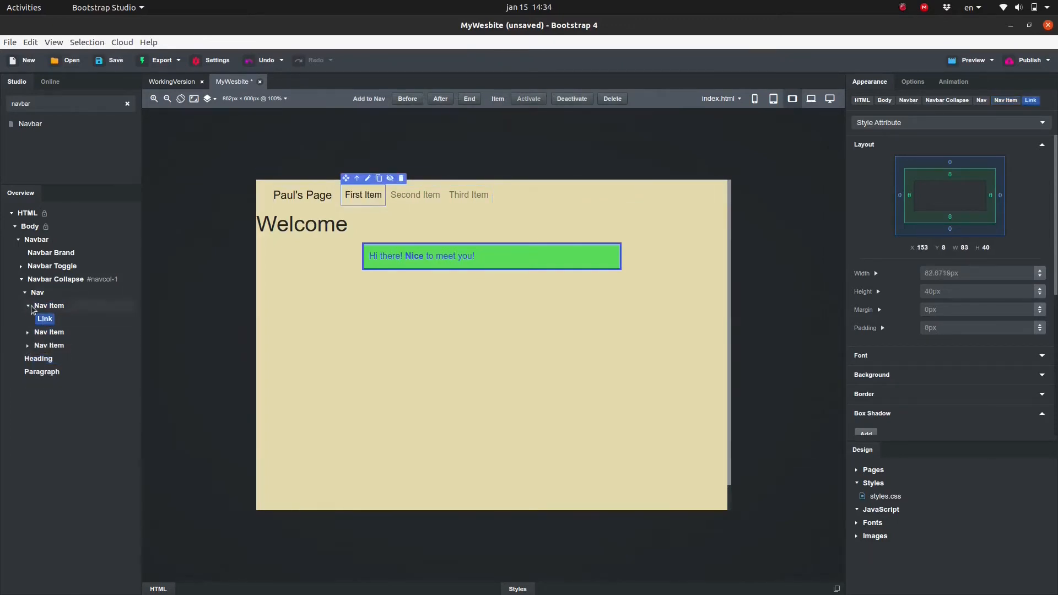
pyautogui.rightClick(48, 306)
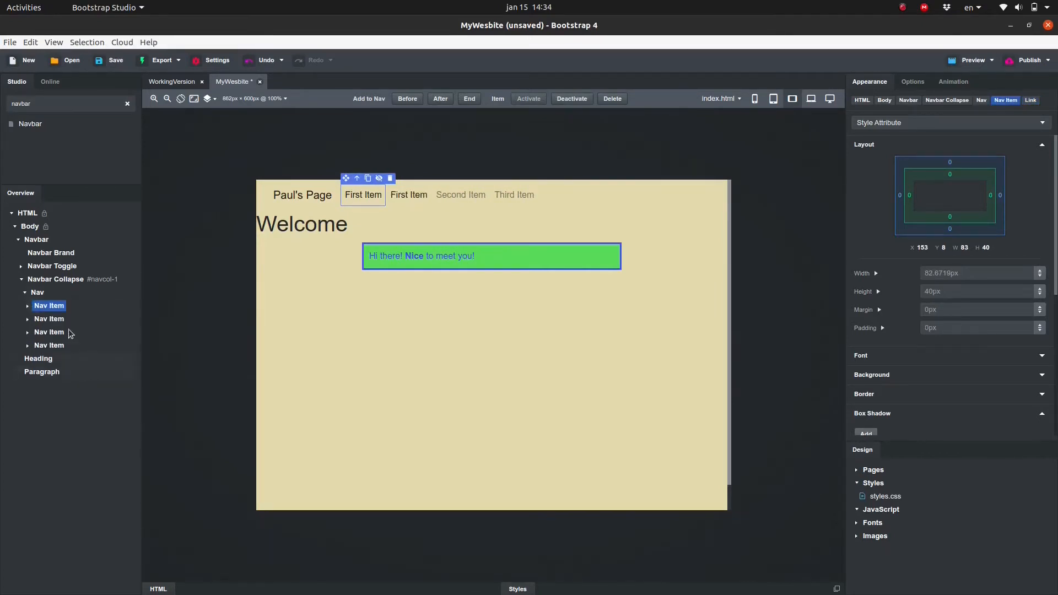
pyautogui.click(49, 318)
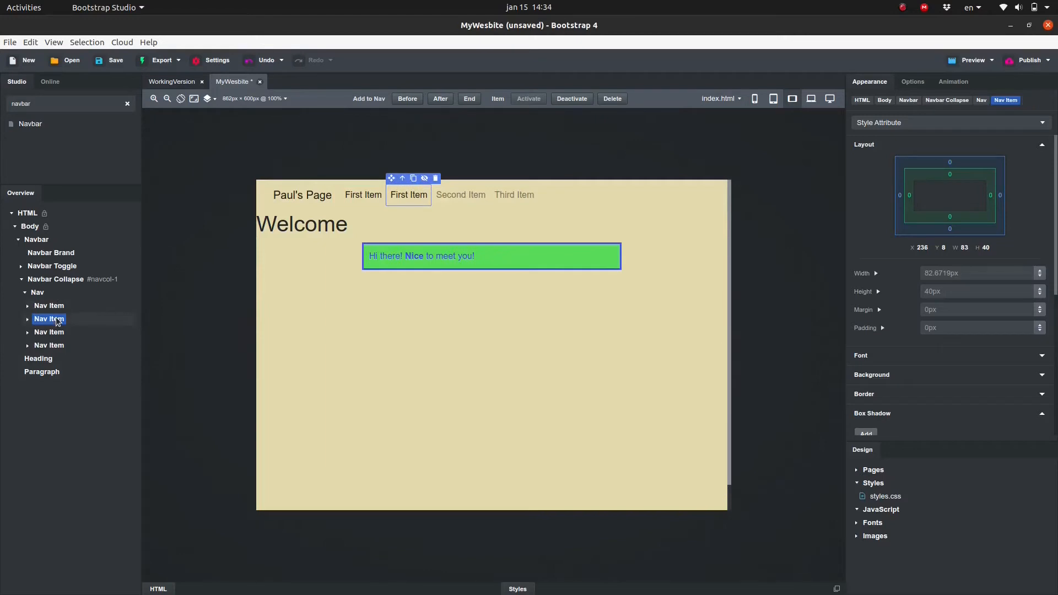
pyautogui.rightClick(49, 318)
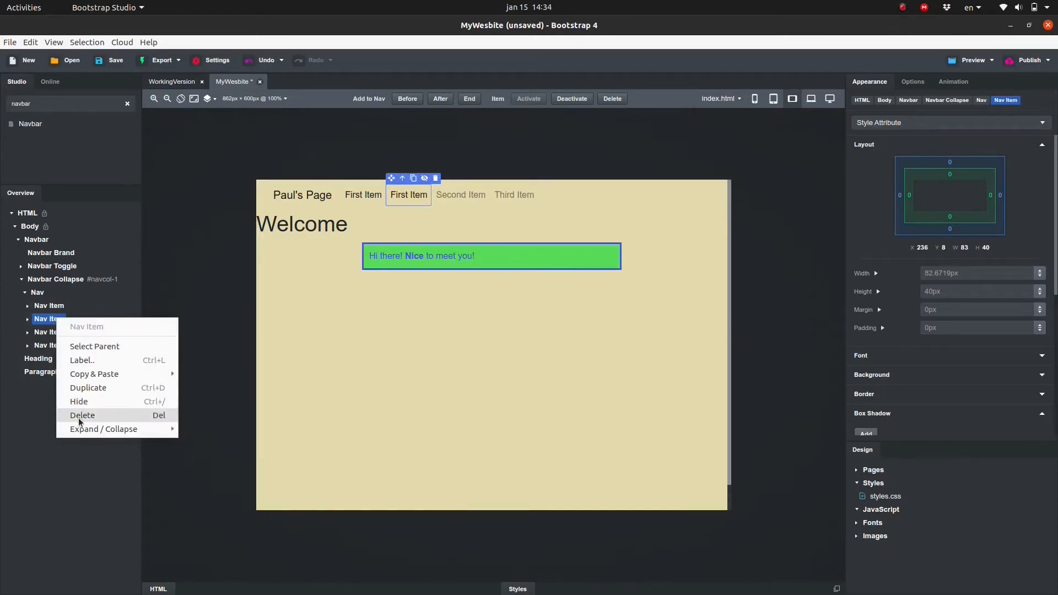
pyautogui.click(83, 415)
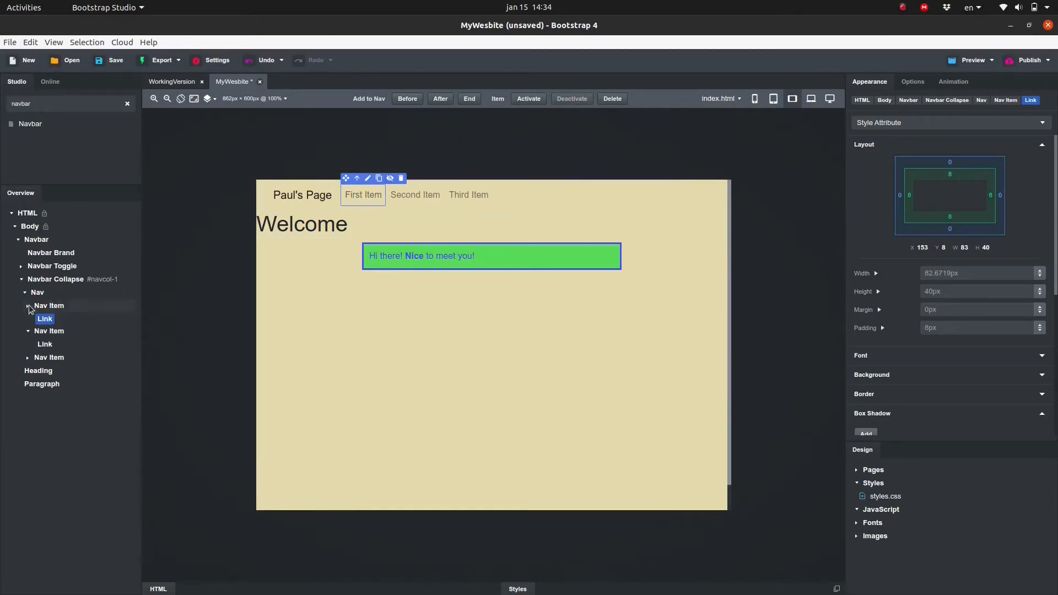
# Step: Rename the three nav links on the canvas to Home, Gallery and About Me
pyautogui.click(26, 306)
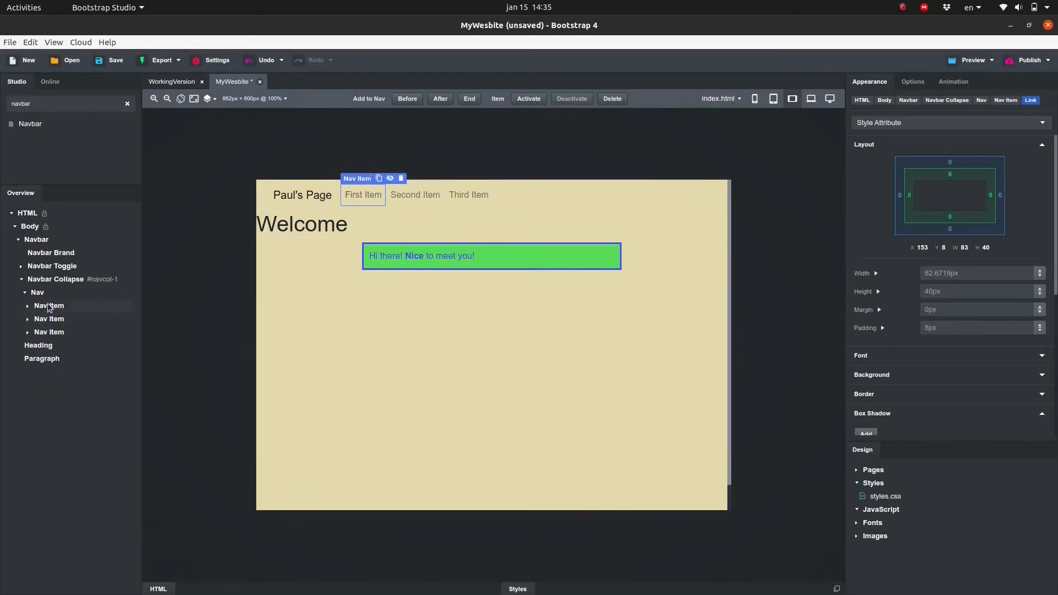
pyautogui.doubleClick(362, 194)
pyautogui.write('Home')
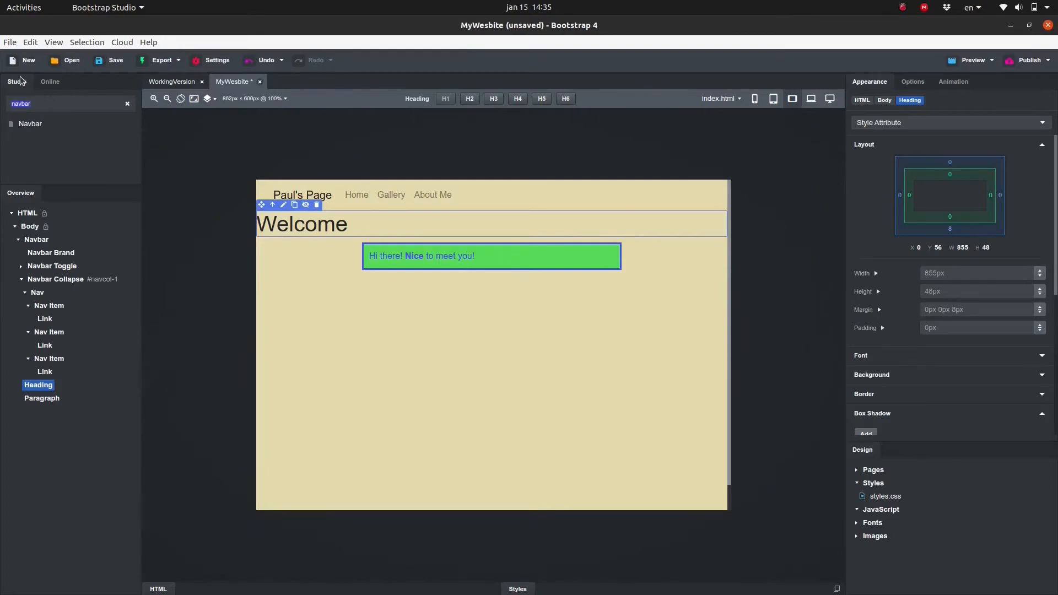
# Step: Search 'dro' and add a Dropdown to the Nav between Gallery and About Me
pyautogui.write('dro')
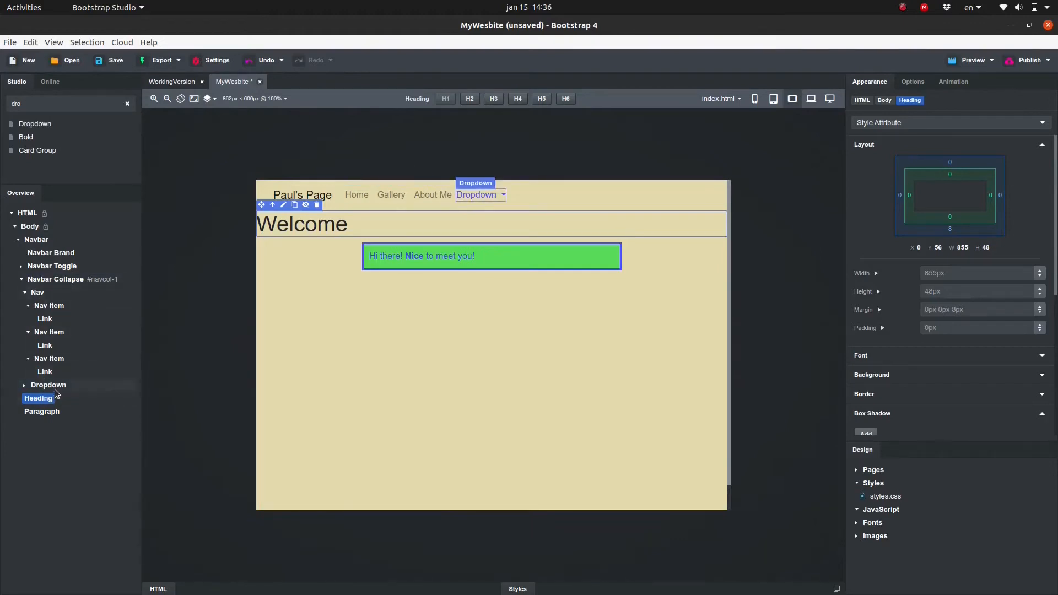
pyautogui.click(48, 384)
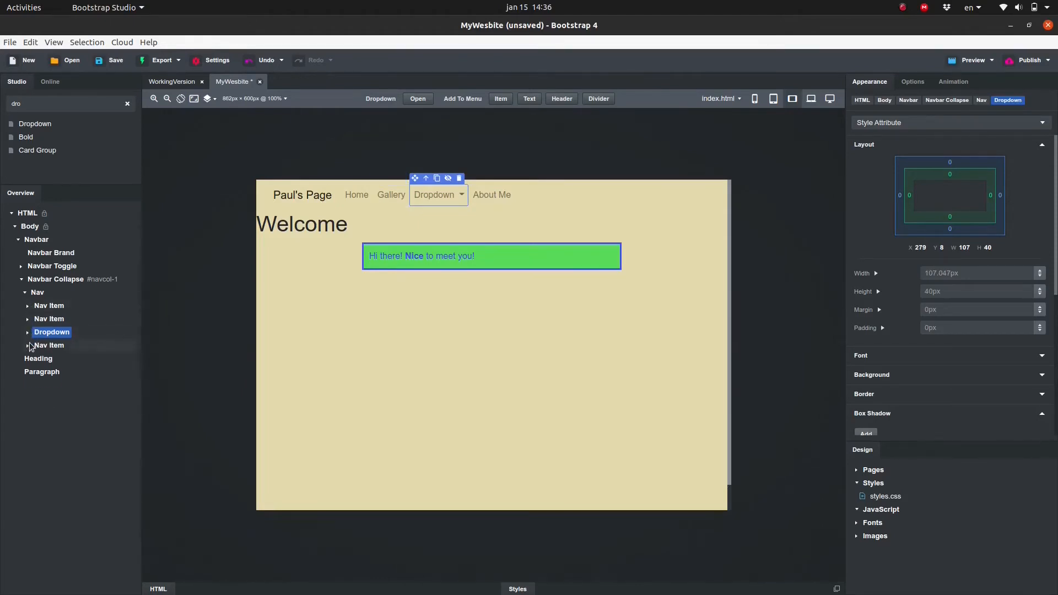
# Step: Expand the Downloads dropdown menu, rename its first item and delete the third, then select the Navbar
pyautogui.click(27, 332)
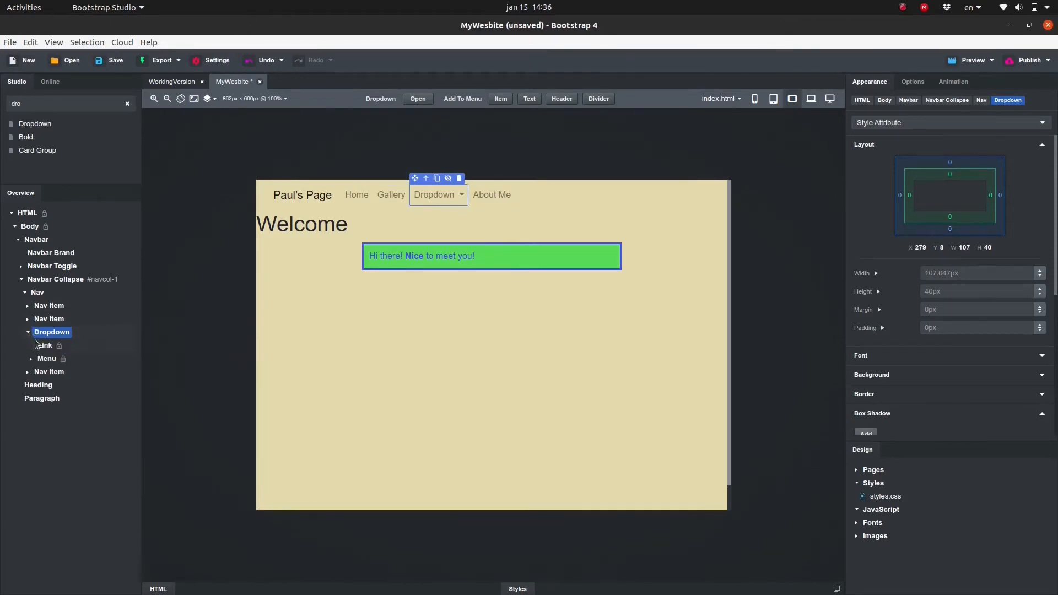
pyautogui.click(31, 358)
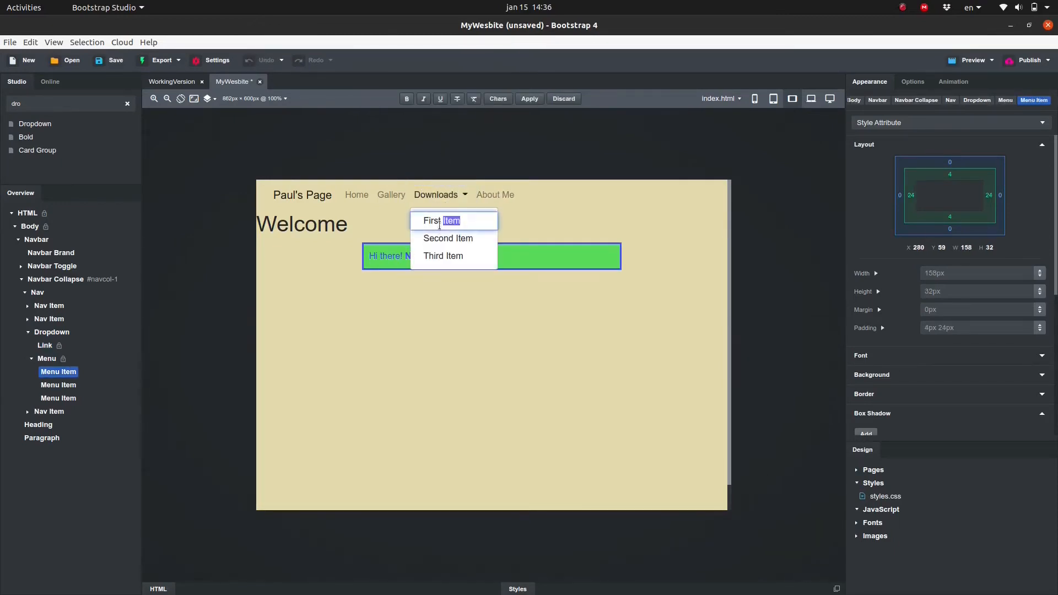
pyautogui.click(432, 220)
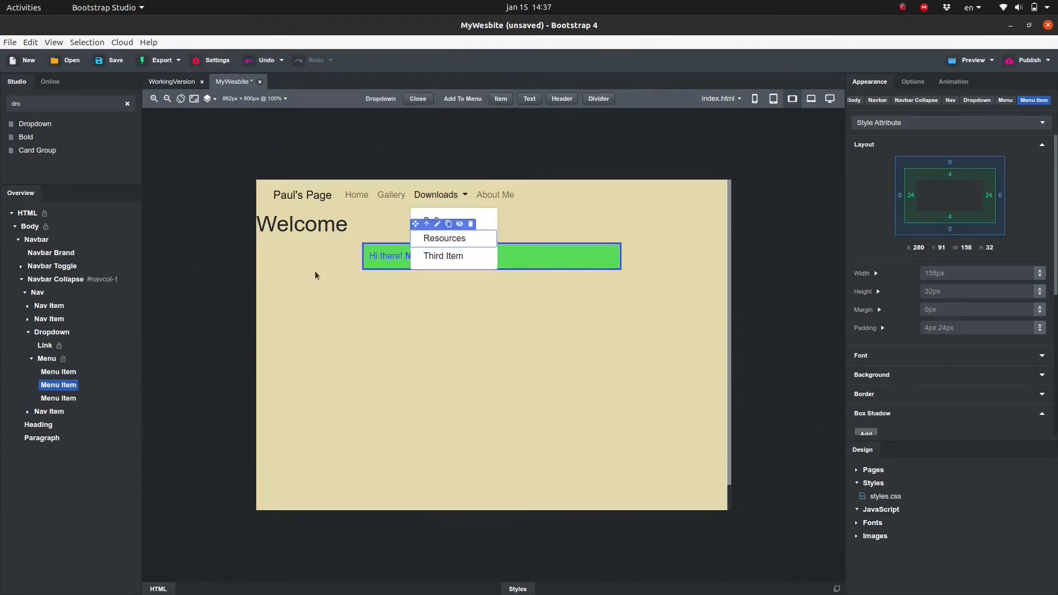
pyautogui.rightClick(58, 398)
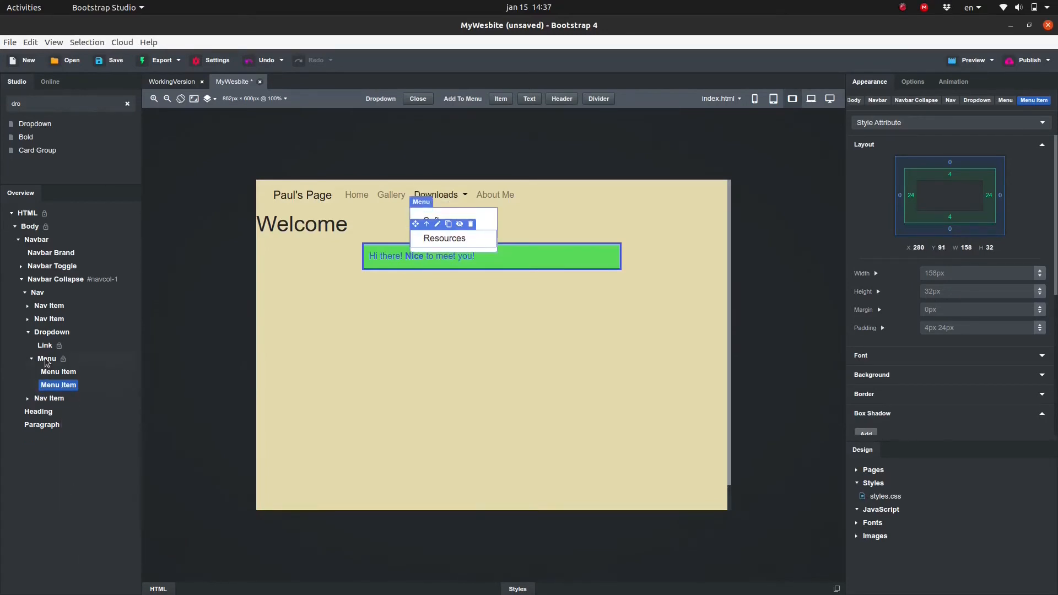
pyautogui.click(48, 358)
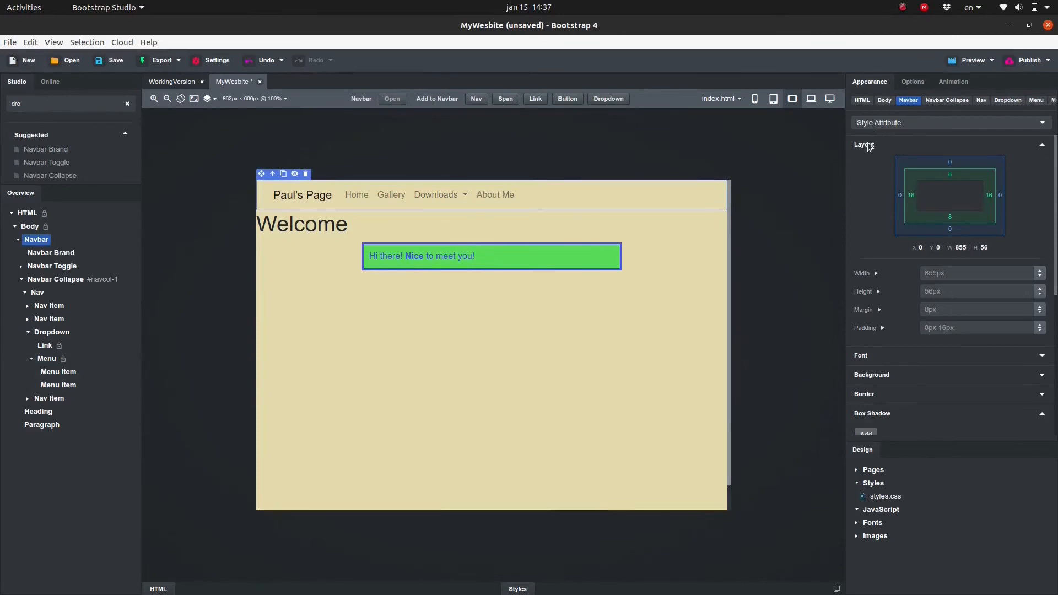
# Step: In Navbar Options try primary background and white text, leaving both colours at Default
pyautogui.click(913, 82)
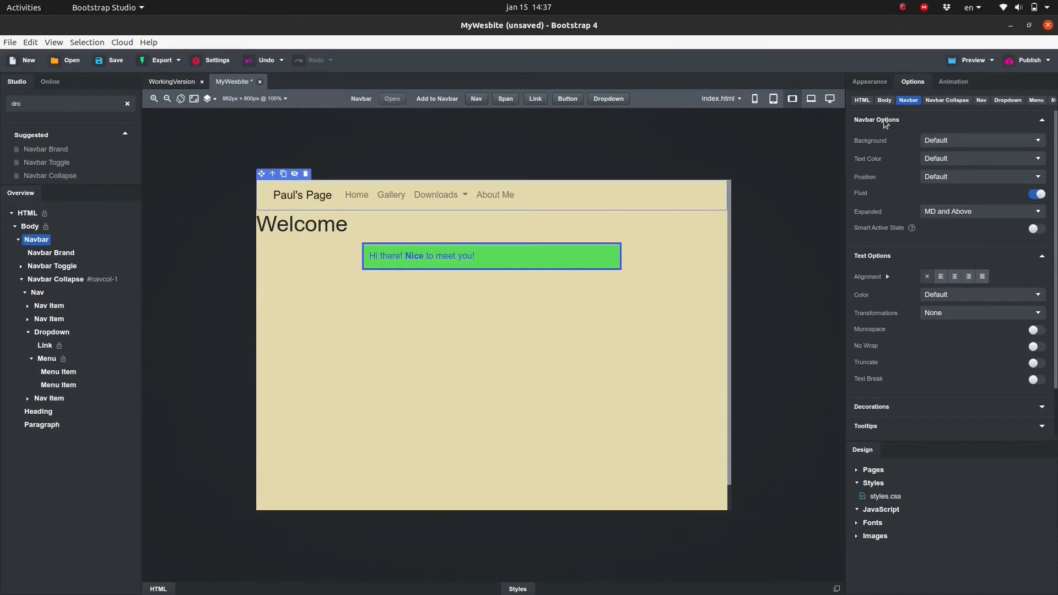
pyautogui.moveTo(940, 141)
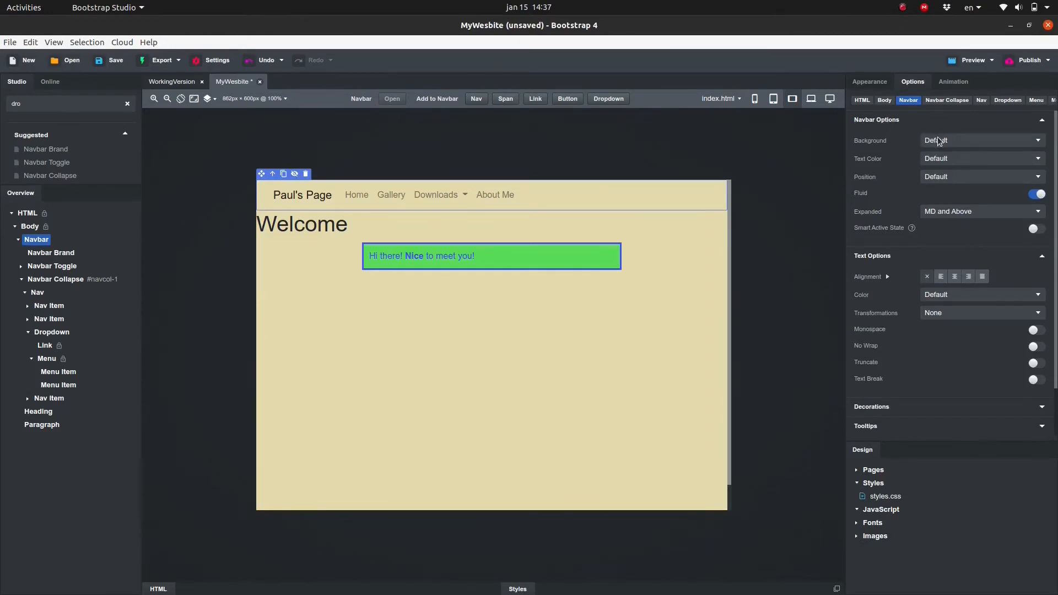
pyautogui.click(981, 140)
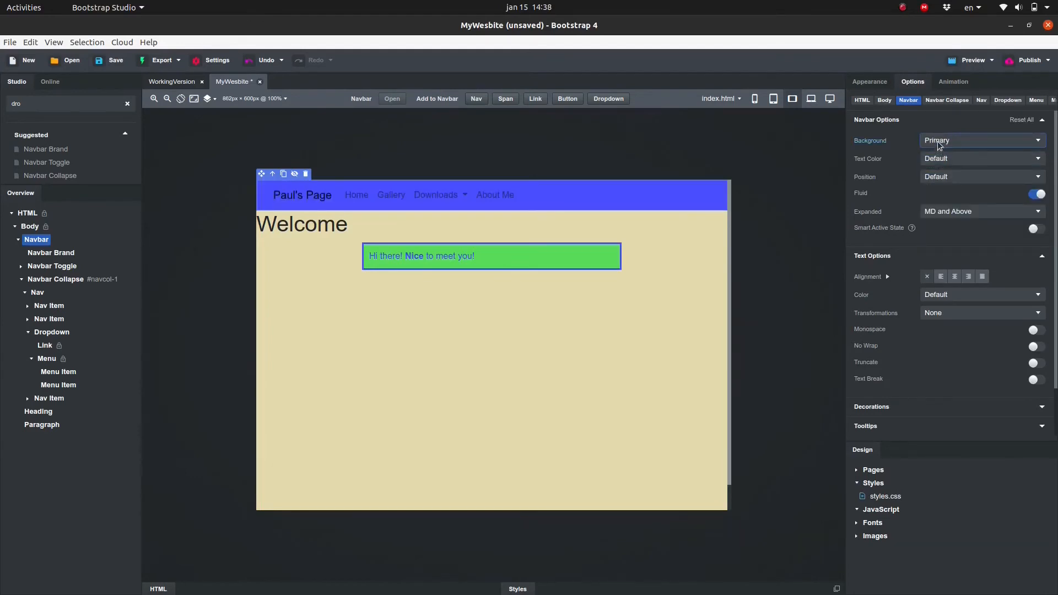
pyautogui.click(979, 140)
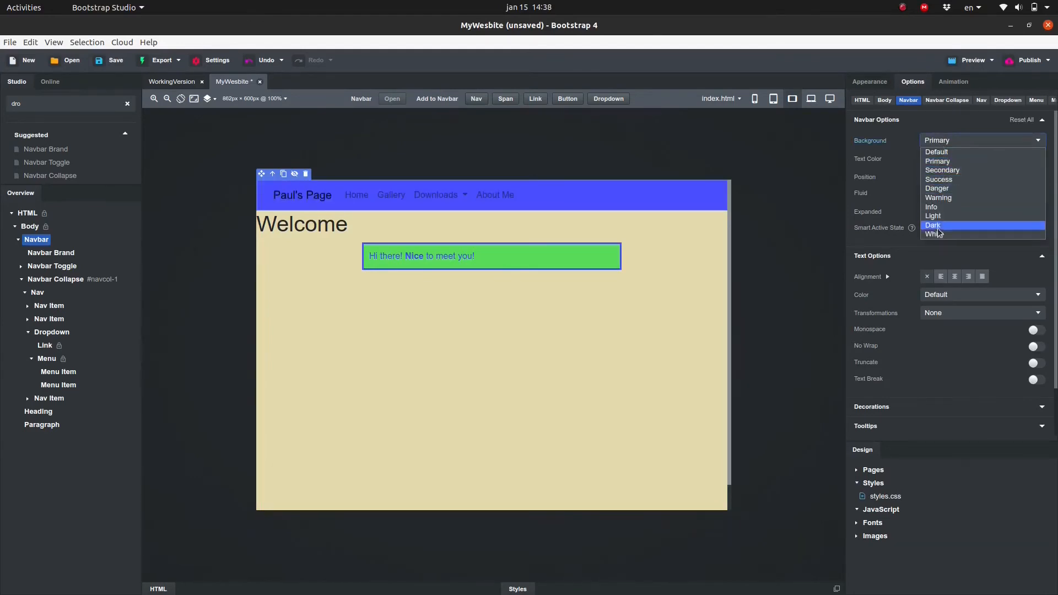
pyautogui.click(937, 150)
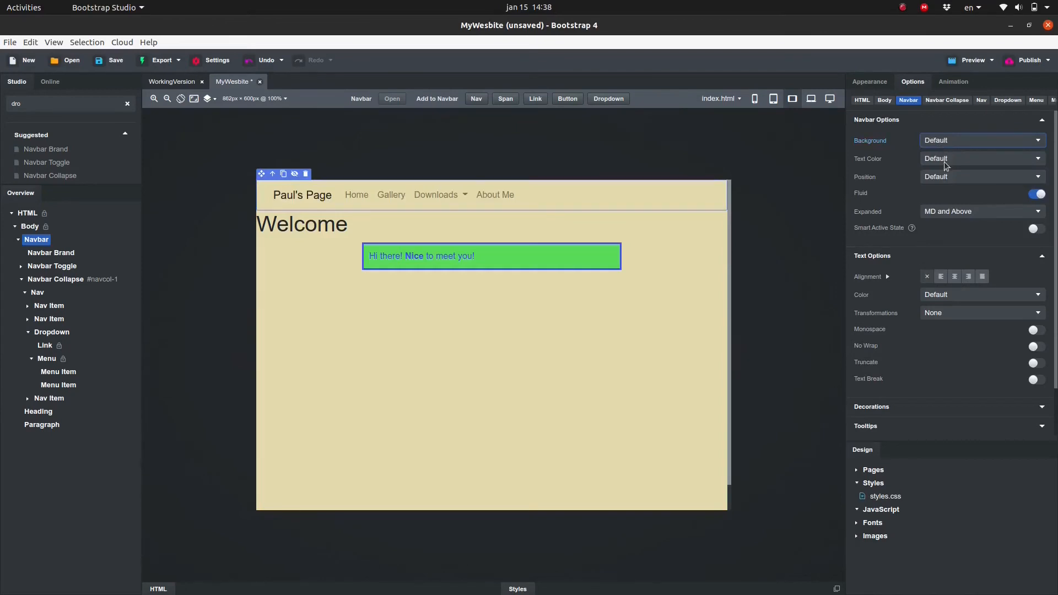
pyautogui.click(981, 158)
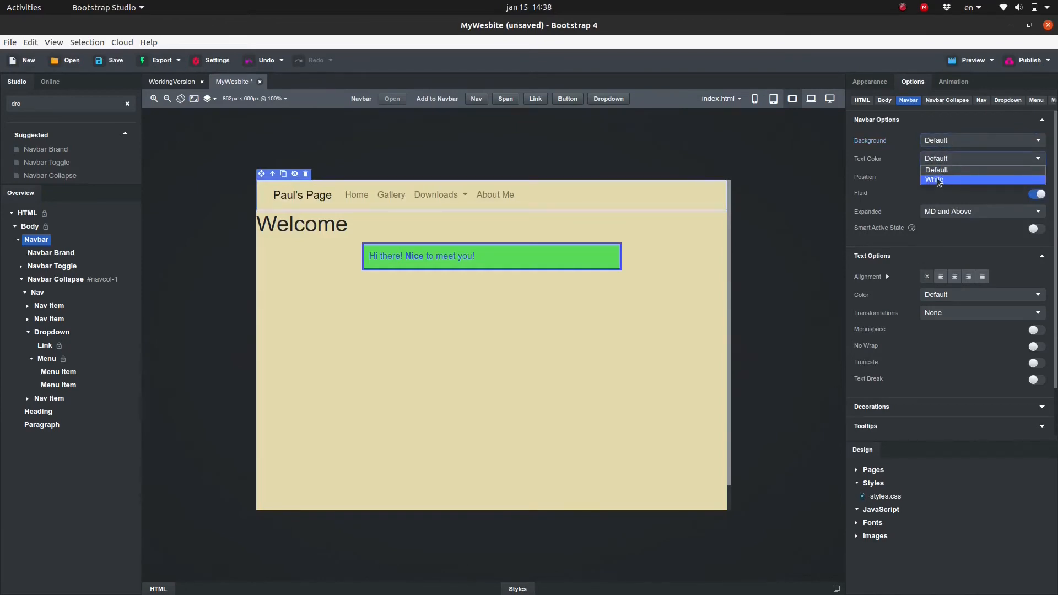
pyautogui.click(935, 180)
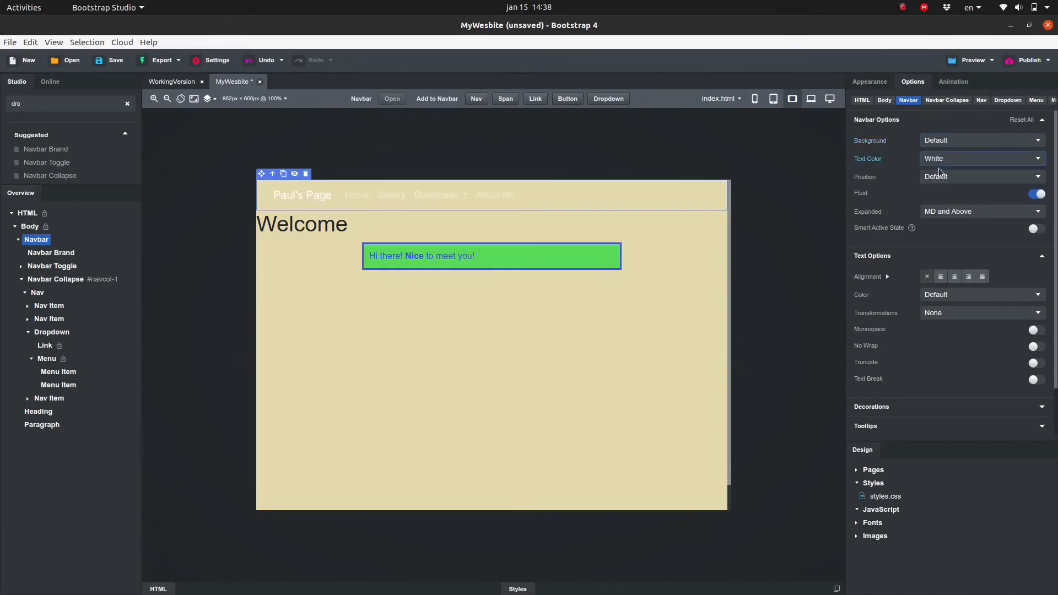
# Step: Set the navbar Position to Sticky top
pyautogui.click(978, 176)
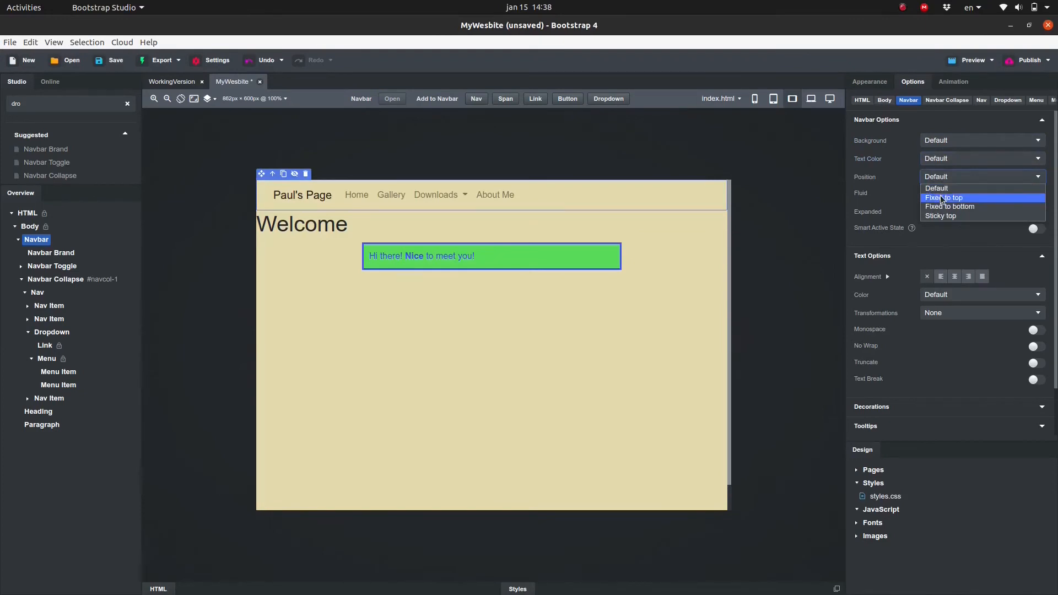
pyautogui.moveTo(940, 216)
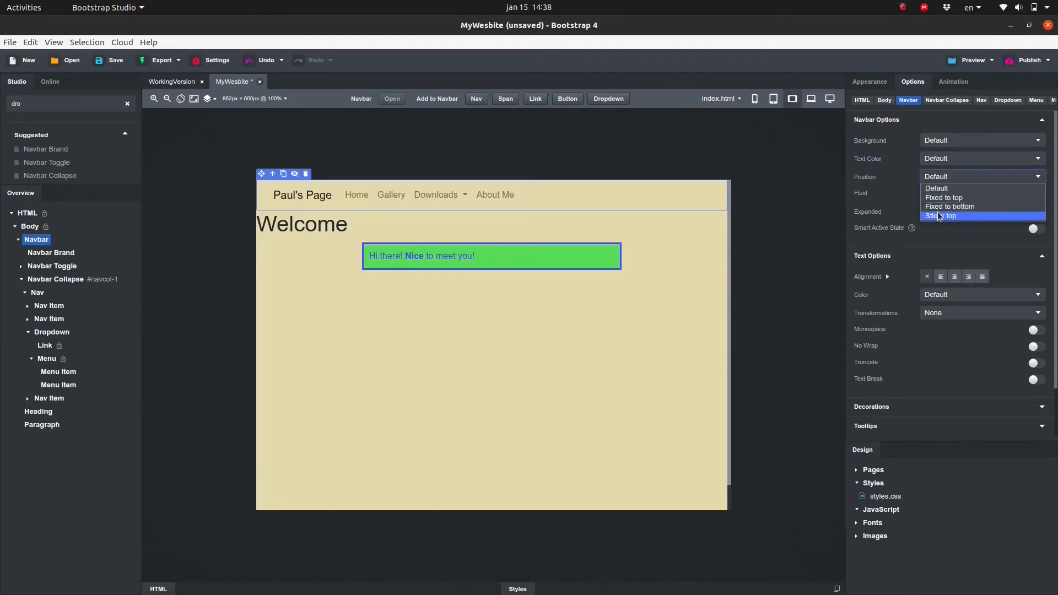
pyautogui.click(940, 216)
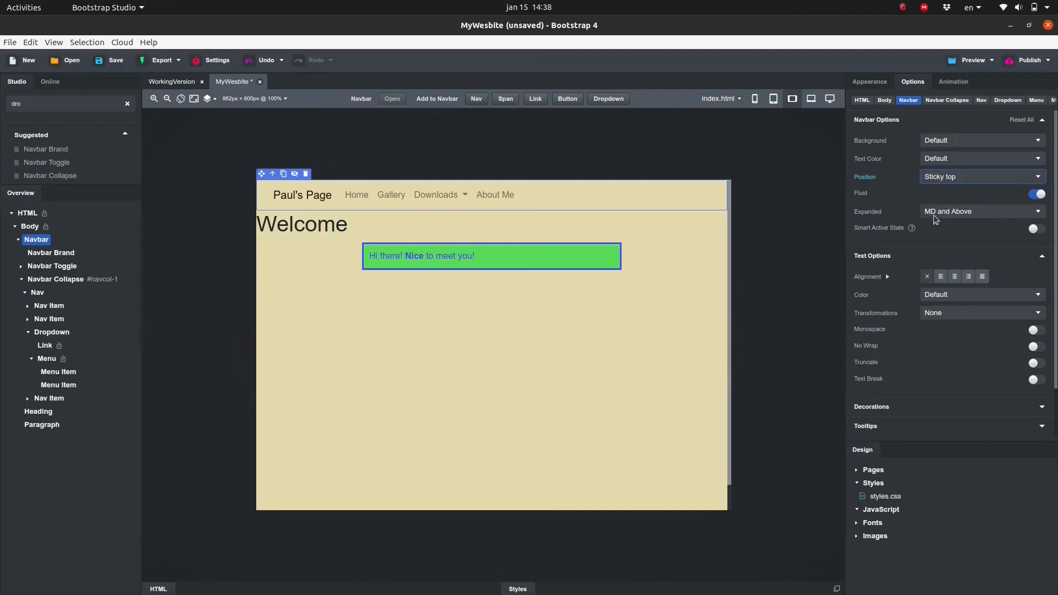
# Step: Keep Expanded at MD and Above and switch Smart Active State on
pyautogui.click(981, 210)
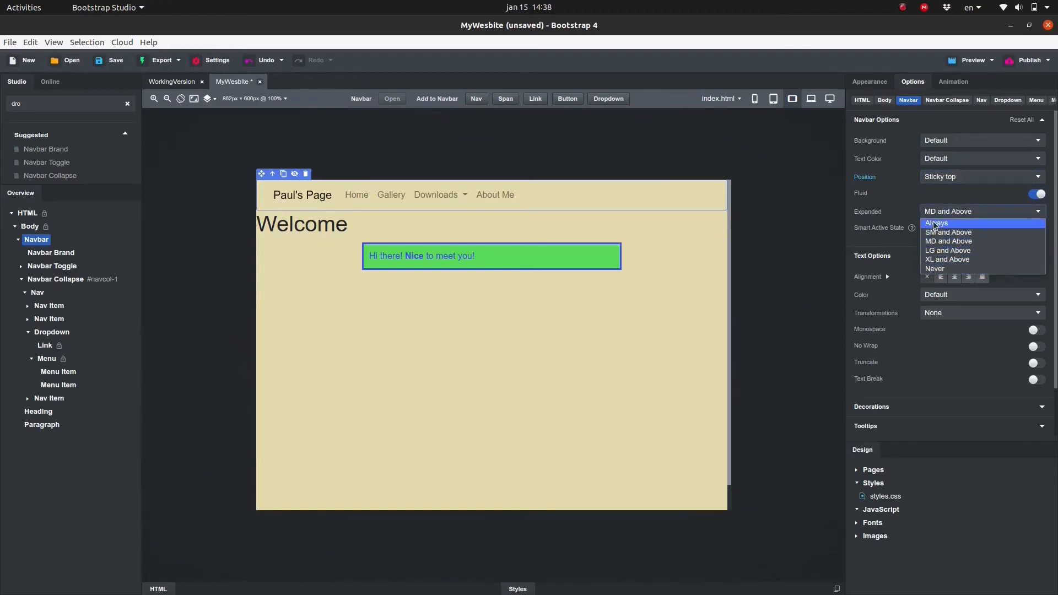
pyautogui.moveTo(948, 242)
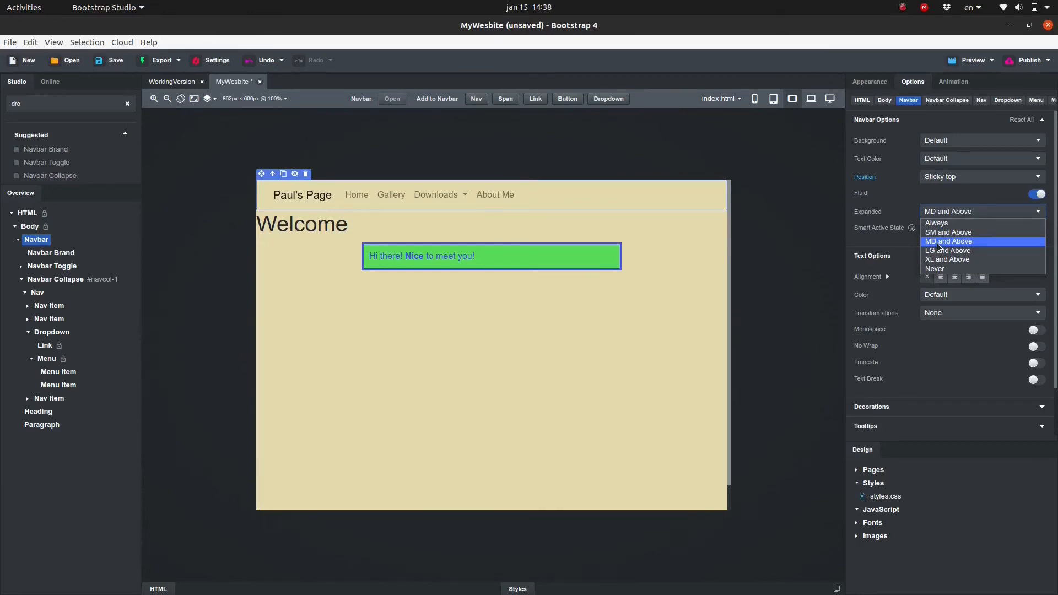
pyautogui.click(948, 241)
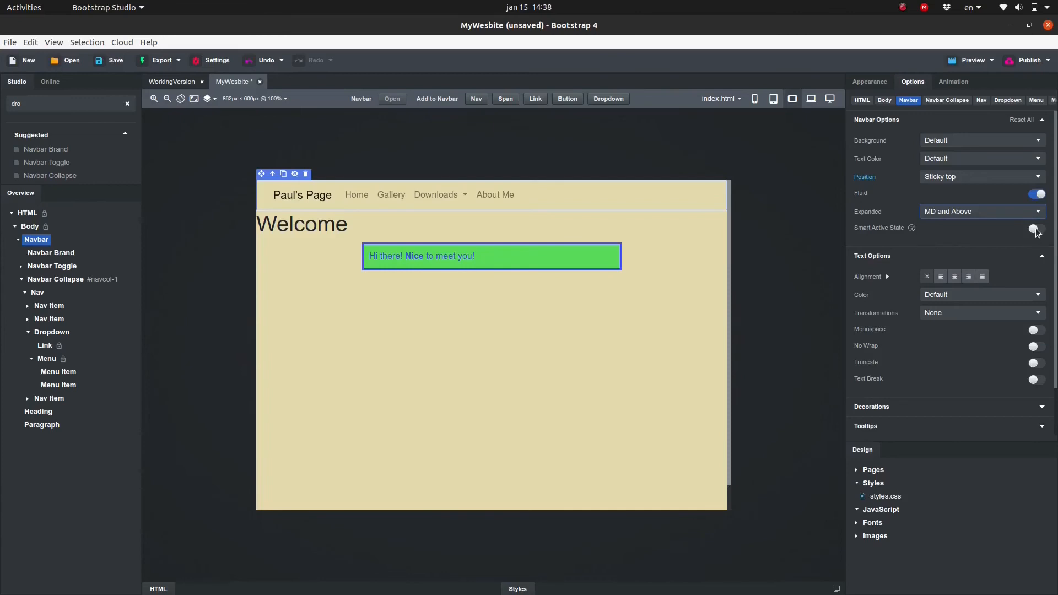
pyautogui.click(1036, 228)
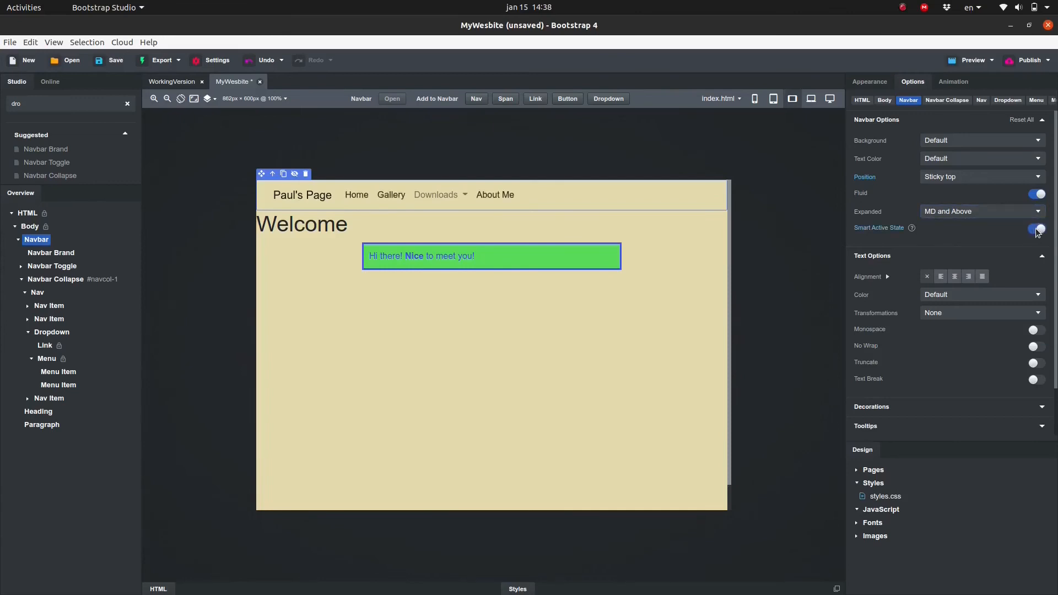